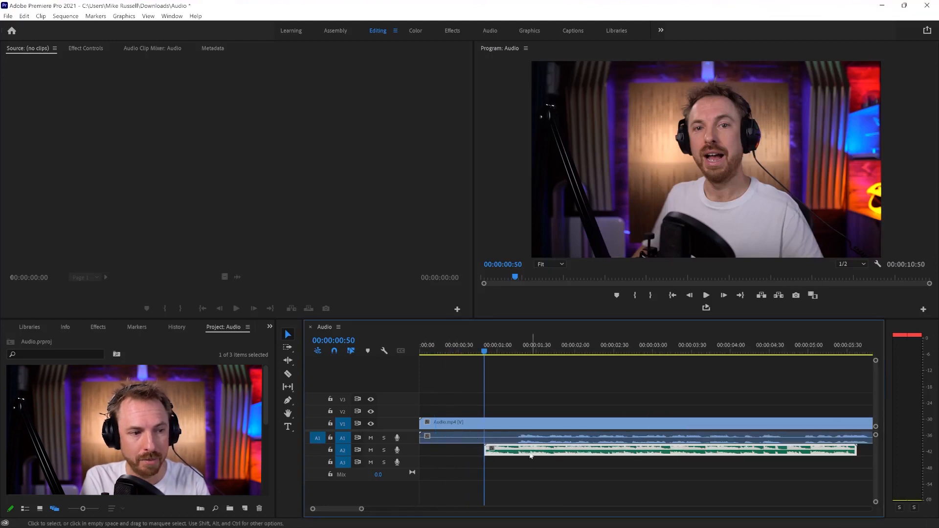
# Reduce the A2 music clip's gain with a negative 'Adjust Gain by' amount
pyautogui.click(705, 294)
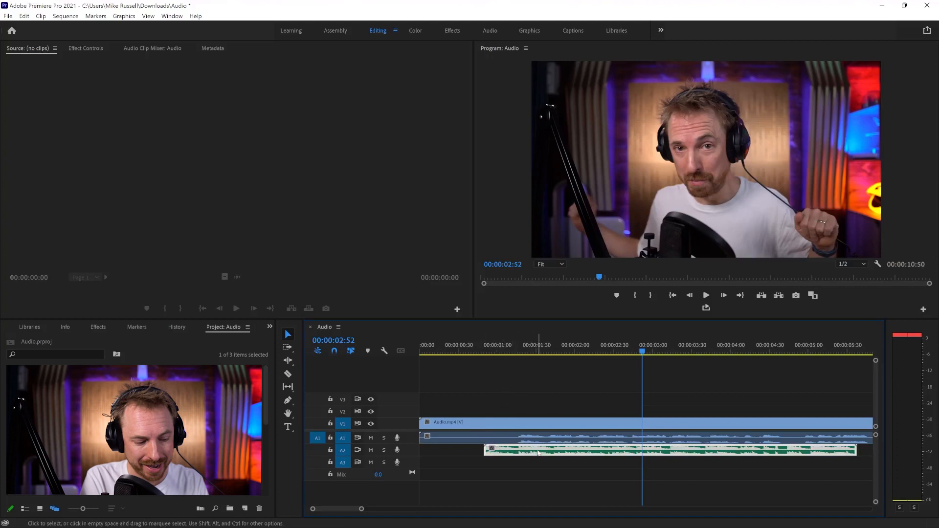
pyautogui.press('g')
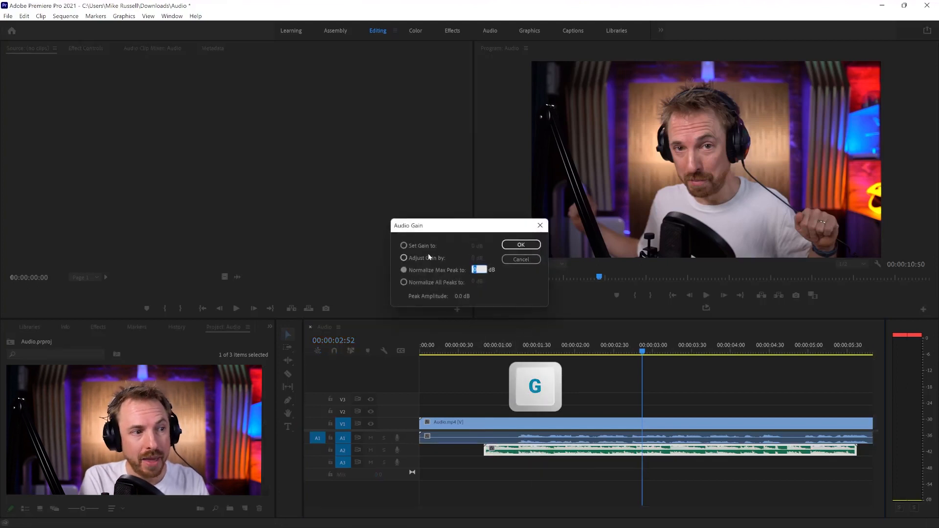
pyautogui.click(403, 258)
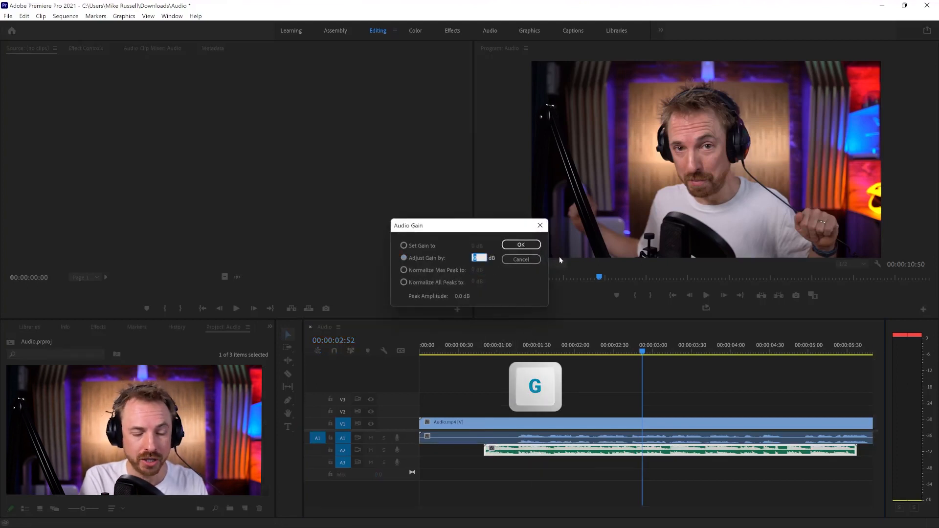
pyautogui.click(520, 259)
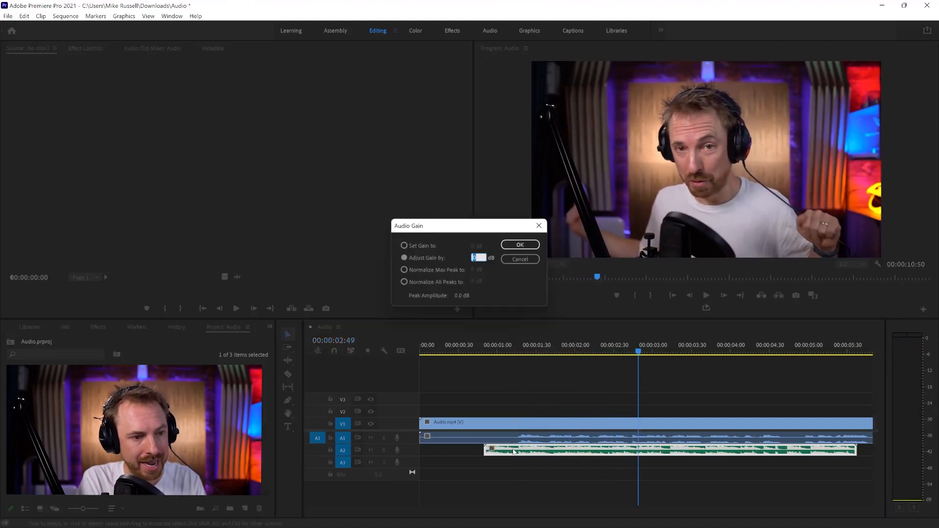
pyautogui.press('g')
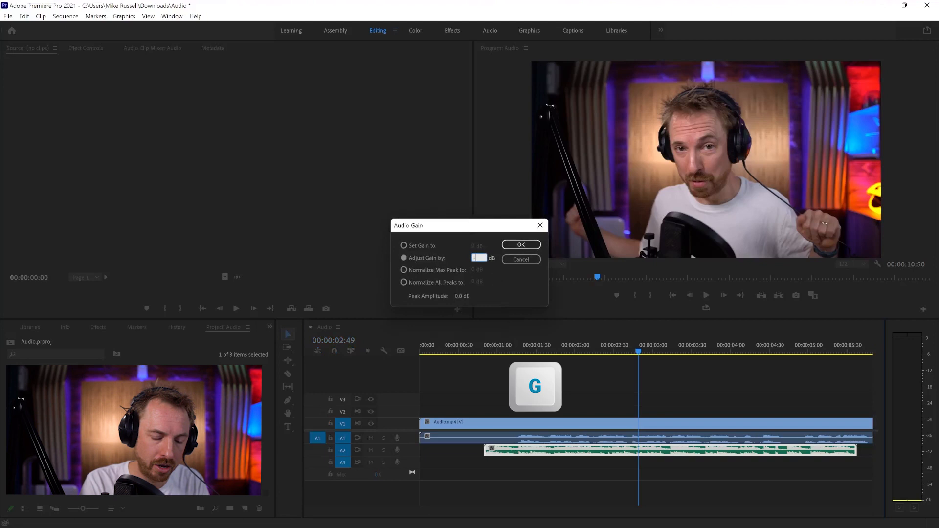
pyautogui.click(519, 245)
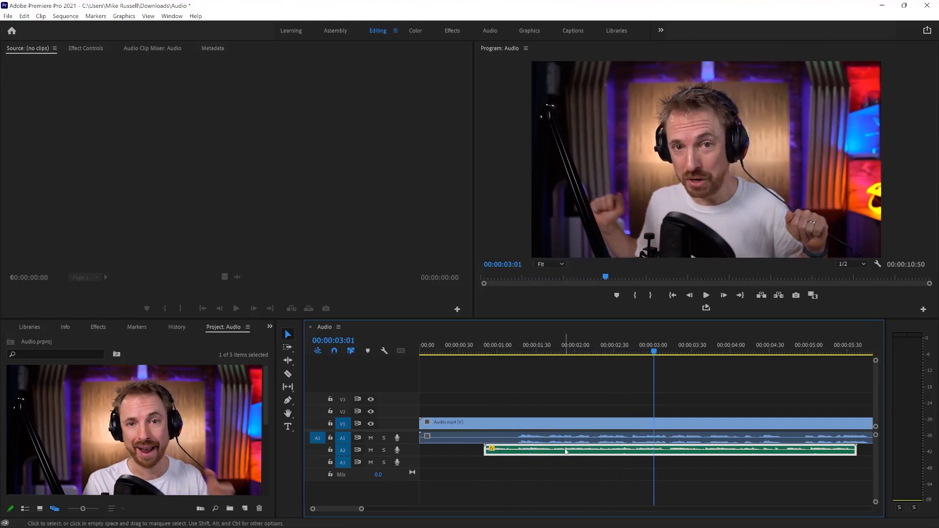
pyautogui.moveTo(565, 450)
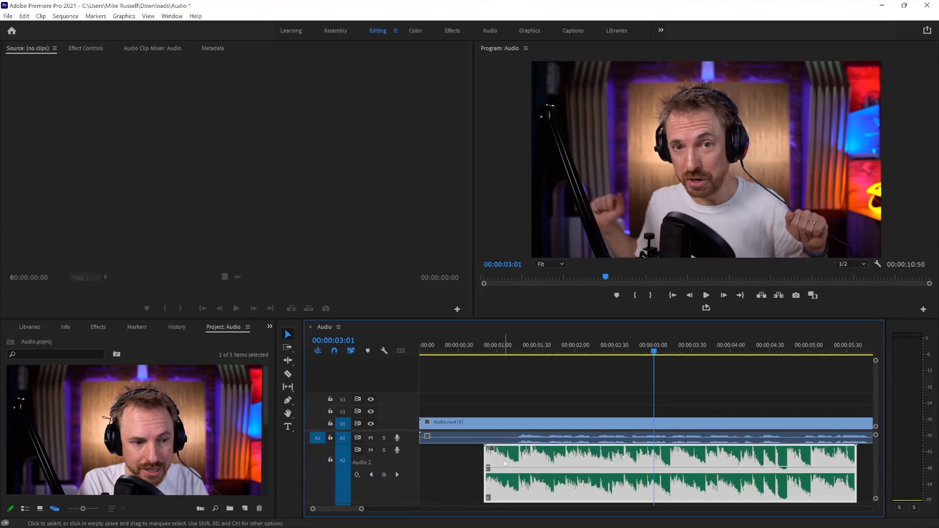
pyautogui.moveTo(287, 400)
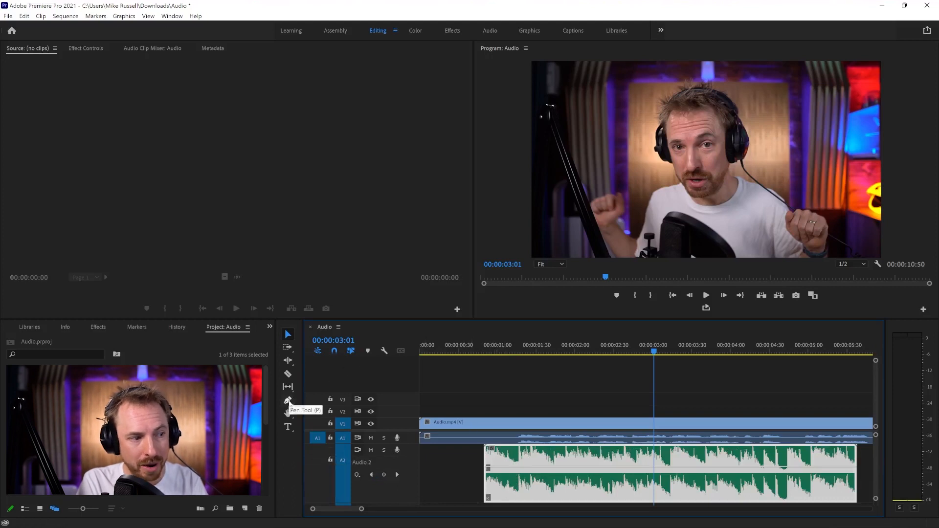
# Place volume keyframes on the A2 music clip with the Pen tool, then return playback near the start
pyautogui.press('p')
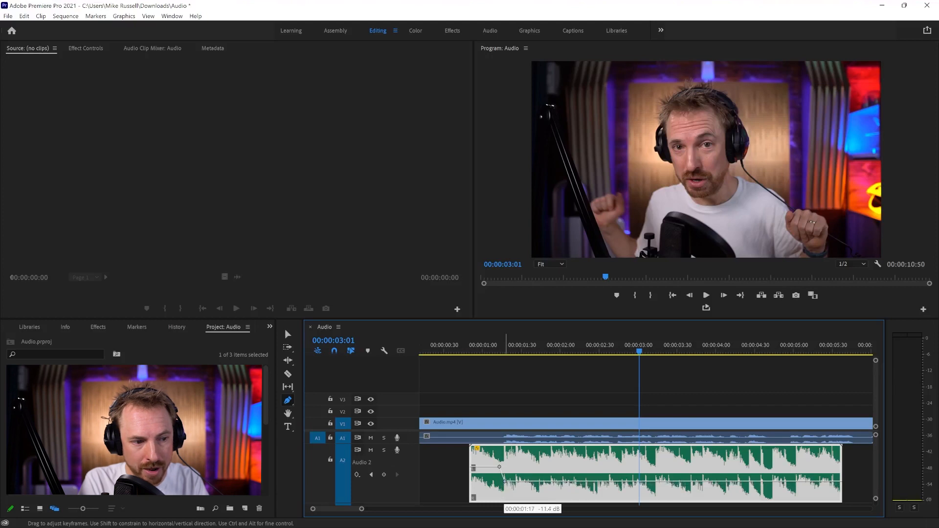
pyautogui.moveTo(480, 374)
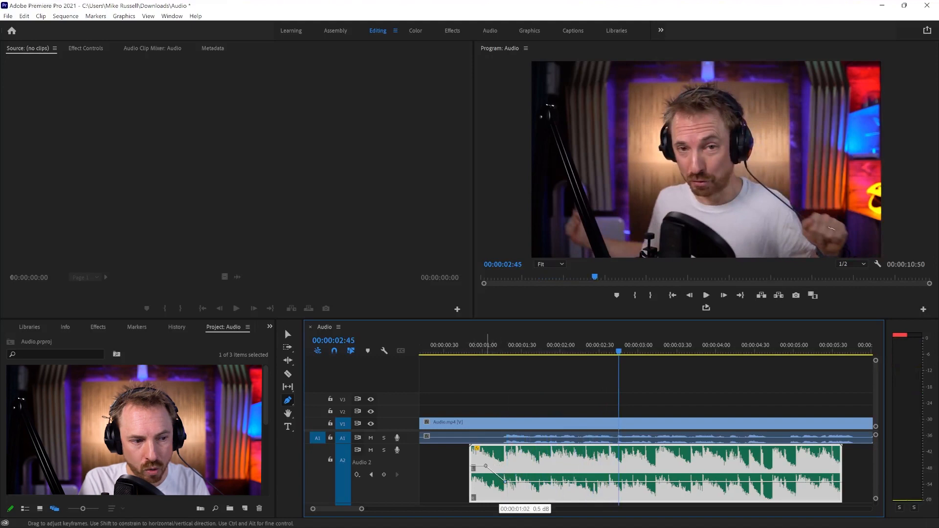
pyautogui.click(705, 294)
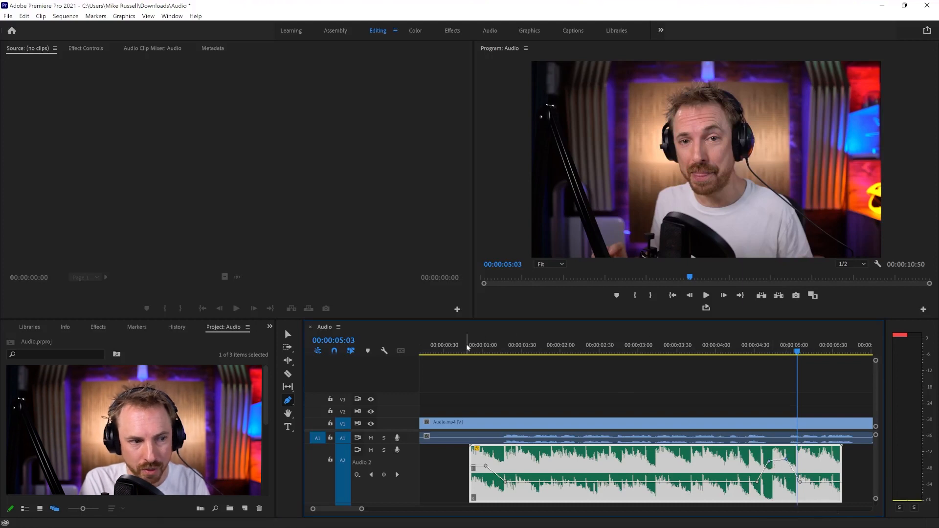
pyautogui.click(706, 294)
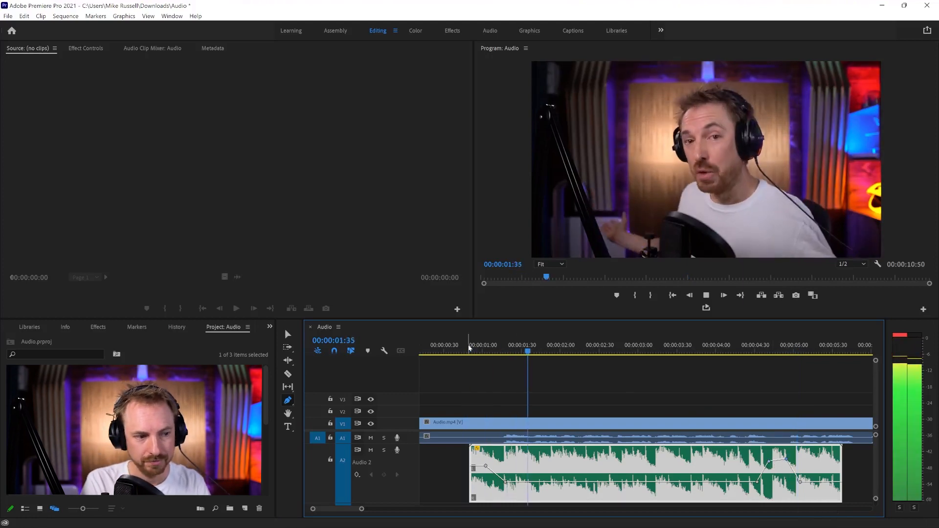